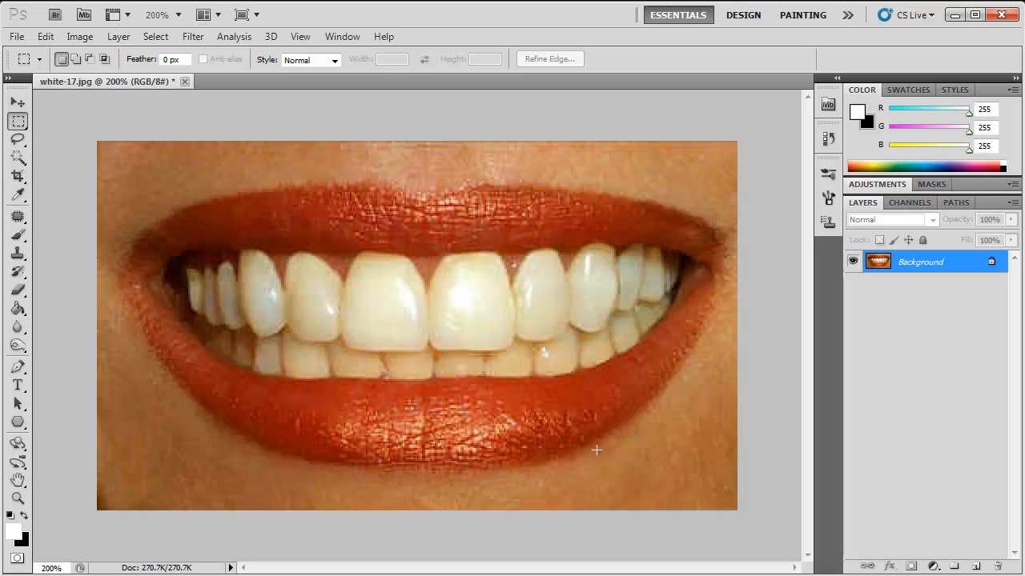
pyautogui.moveTo(648, 452)
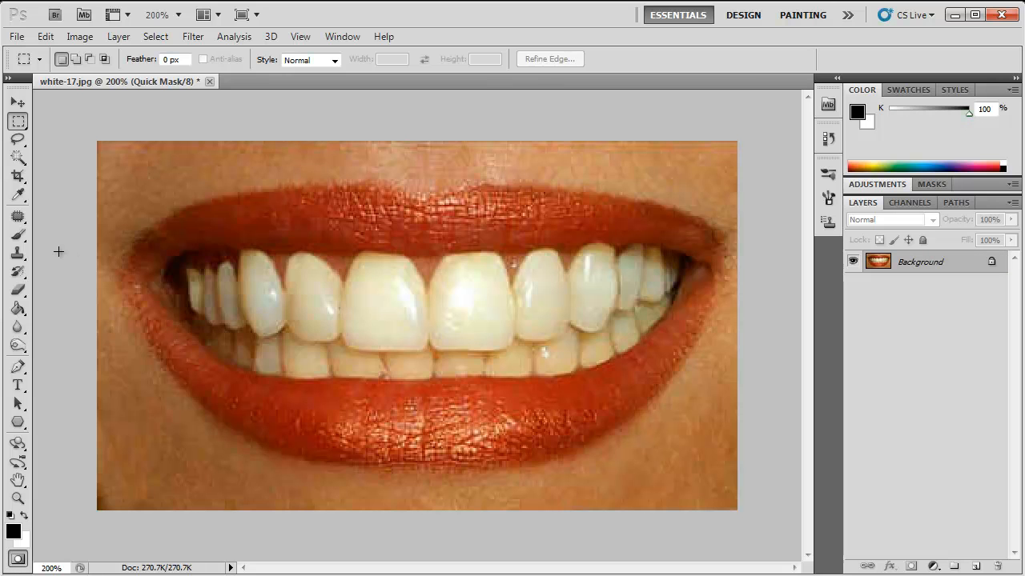
# Choose the Brush Tool and set up a round soft brush for painting the quick mask
pyautogui.click(18, 234)
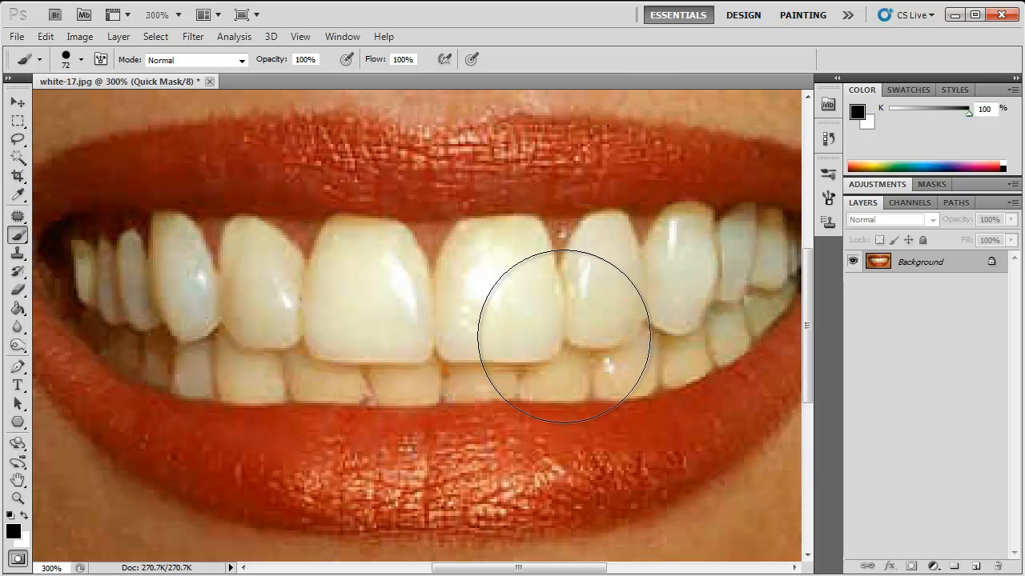
pyautogui.moveTo(573, 332)
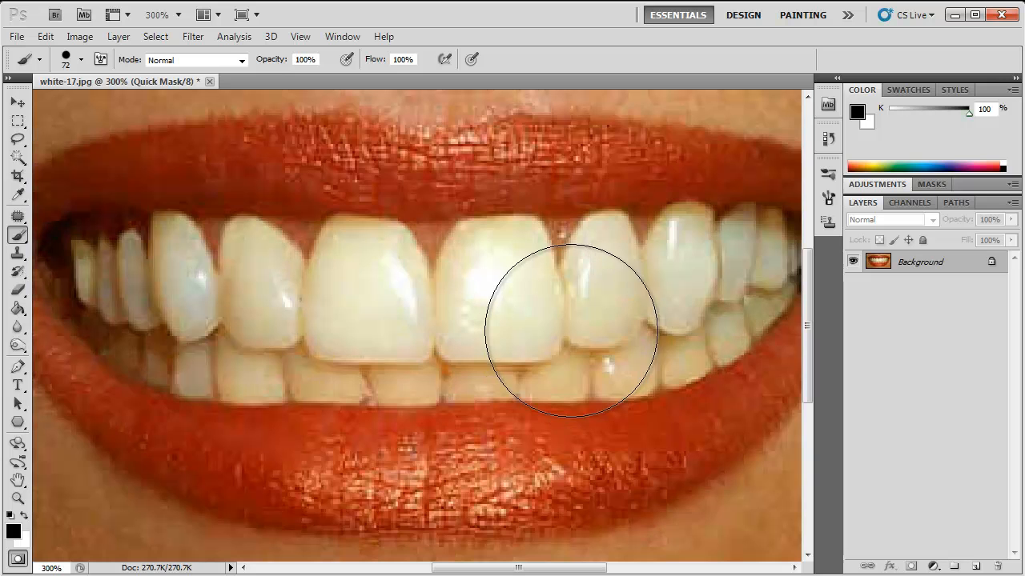
pyautogui.moveTo(118, 68)
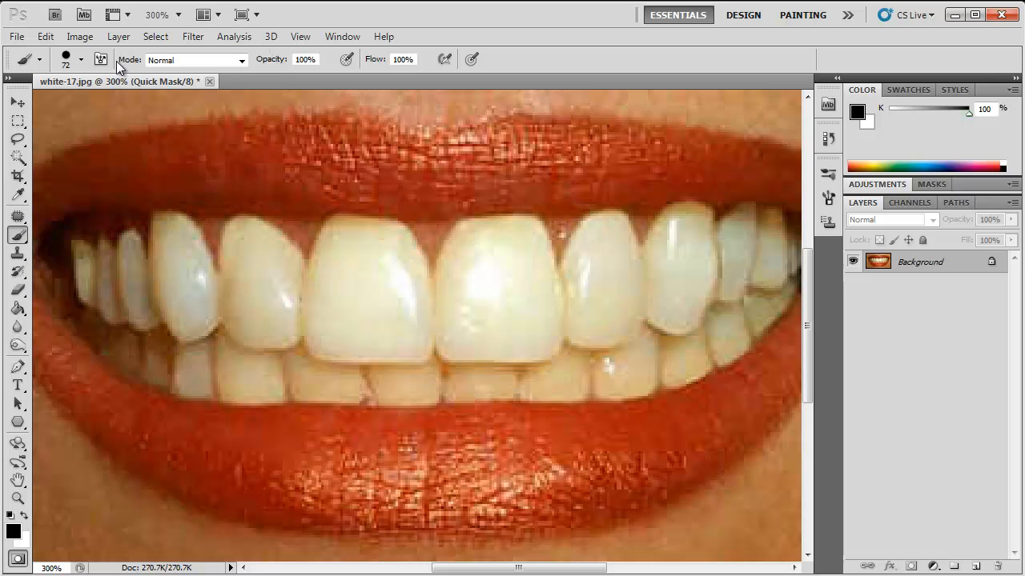
pyautogui.click(82, 59)
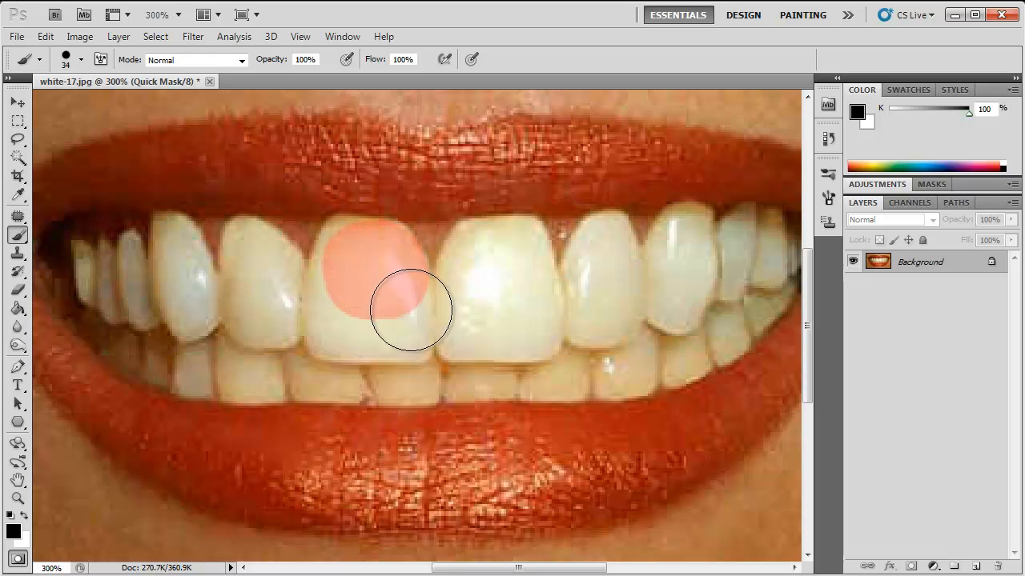
# Paint the quick mask across the front, right, left and lower rows of teeth
pyautogui.moveTo(408, 310); pyautogui.dragTo(592, 339)
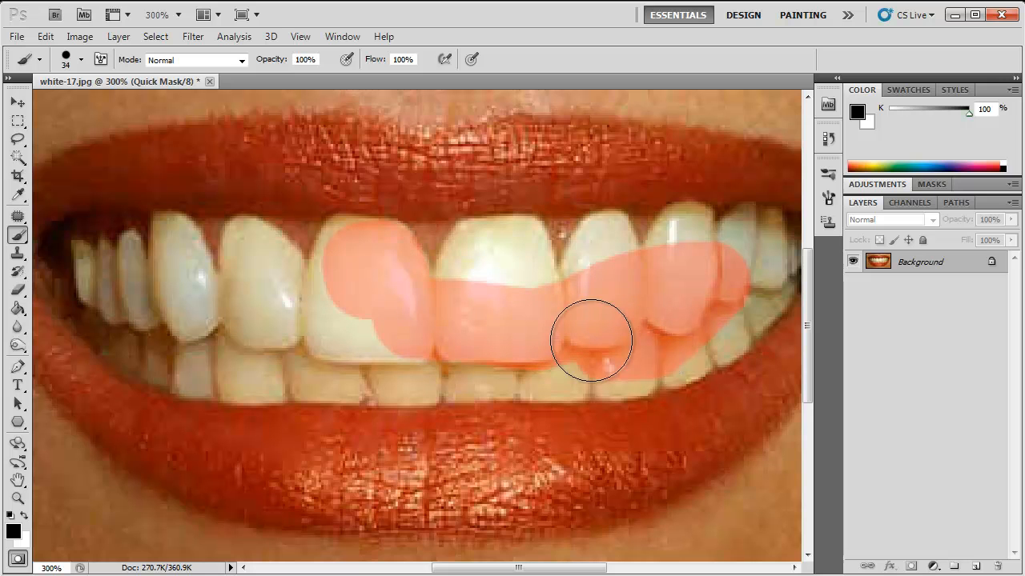
pyautogui.moveTo(592, 339); pyautogui.dragTo(185, 323)
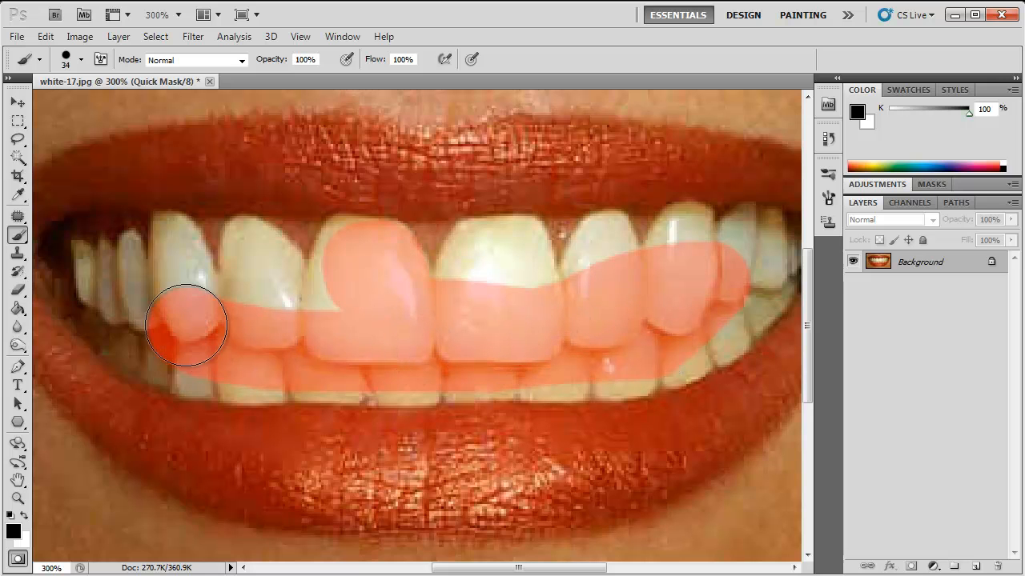
pyautogui.moveTo(184, 324); pyautogui.dragTo(144, 332)
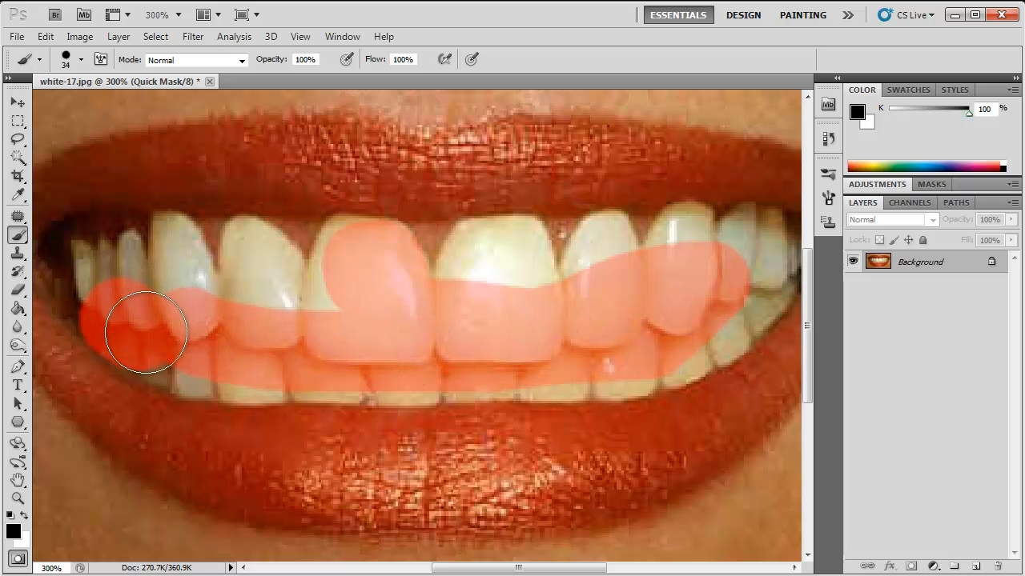
pyautogui.moveTo(146, 332); pyautogui.dragTo(358, 368)
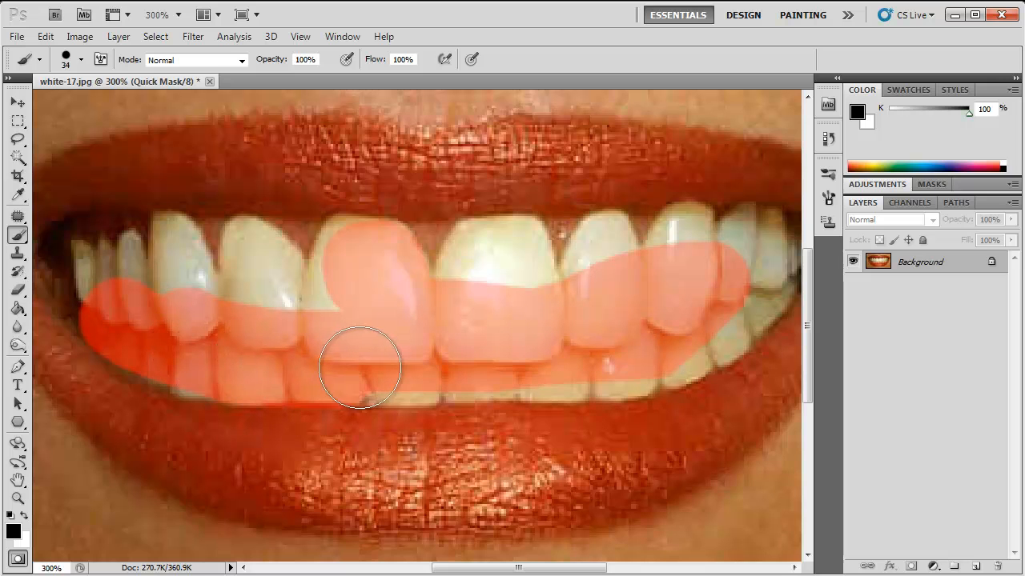
pyautogui.moveTo(361, 368); pyautogui.dragTo(617, 358)
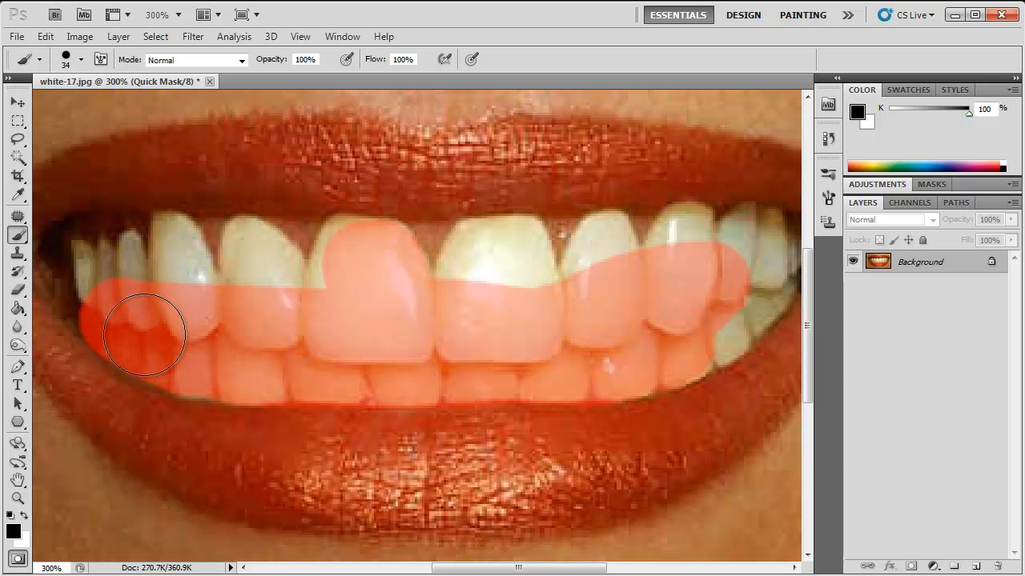
# Fill in the mask on the left teeth, upper middle tops, upper right and lip-corner teeth
pyautogui.moveTo(145, 334); pyautogui.dragTo(321, 299)
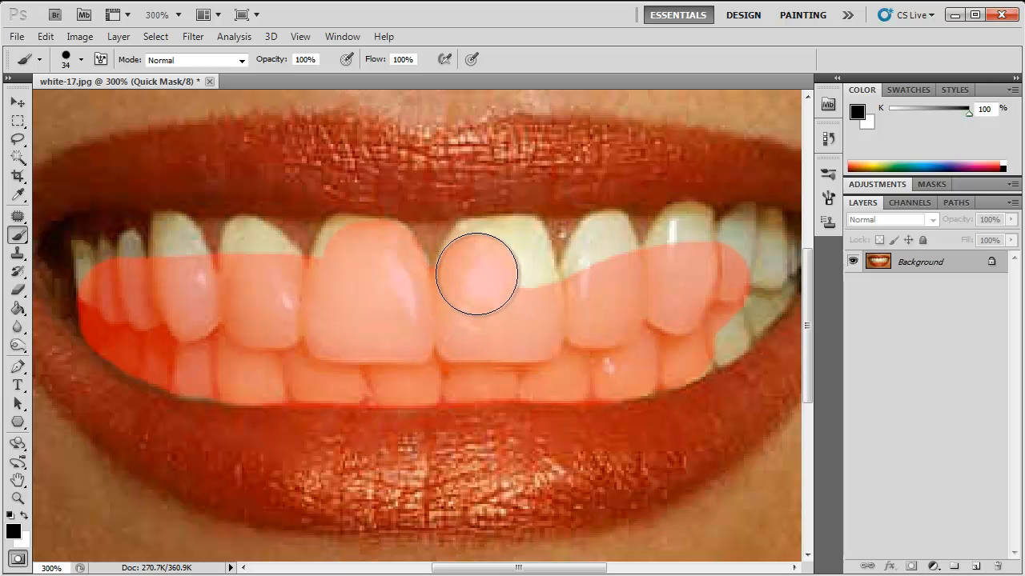
pyautogui.moveTo(477, 273); pyautogui.dragTo(512, 254)
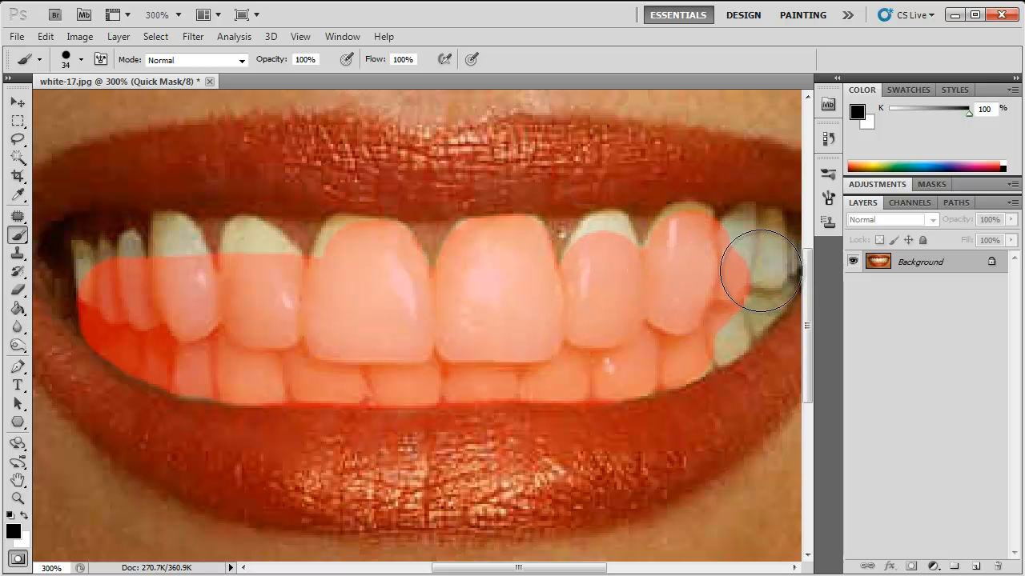
pyautogui.moveTo(760, 269); pyautogui.dragTo(703, 323)
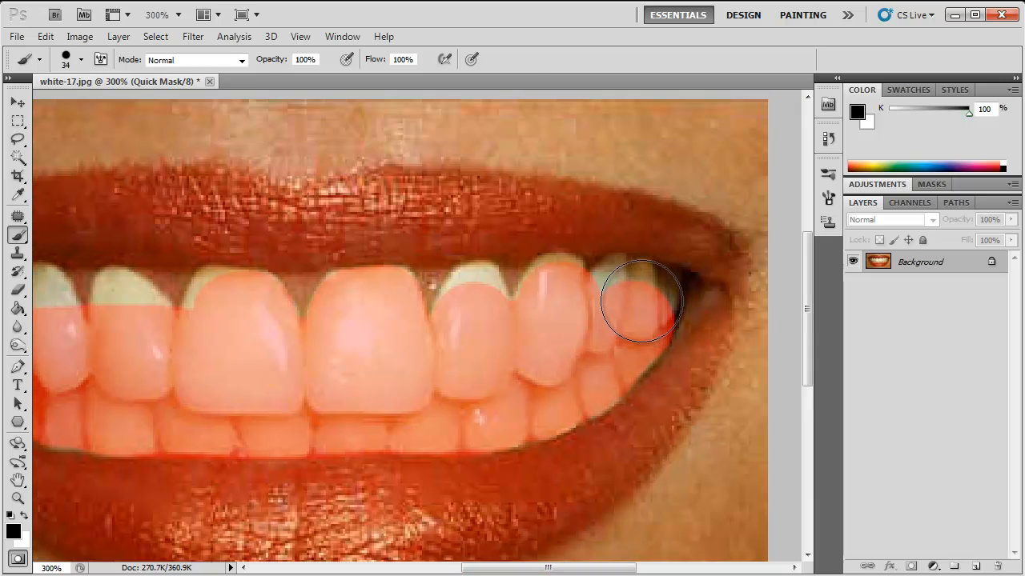
pyautogui.moveTo(640, 303); pyautogui.dragTo(628, 299)
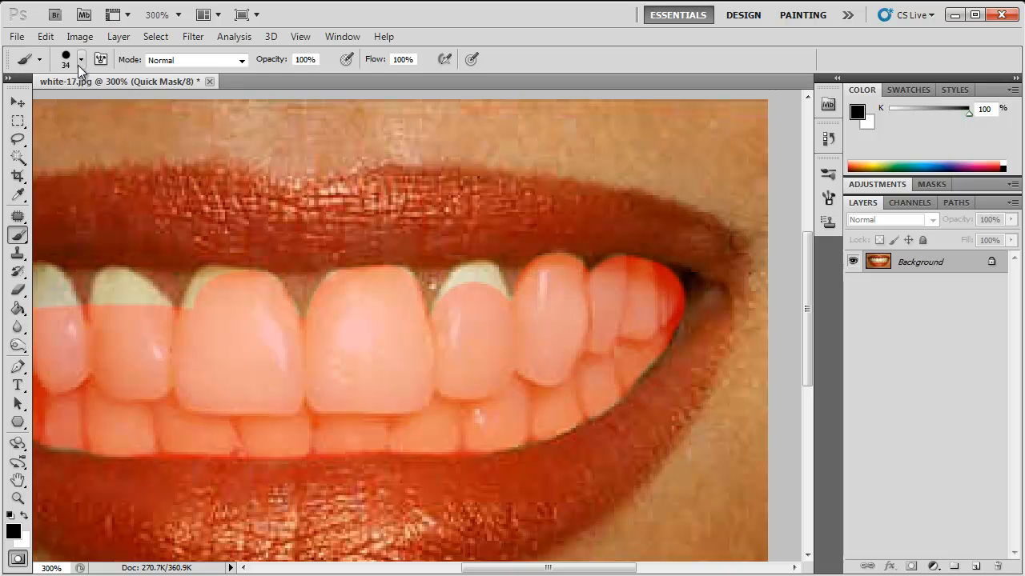
# Reduce the brush to 16 px and mask the tooth edges near the gums on the left
pyautogui.click(80, 59)
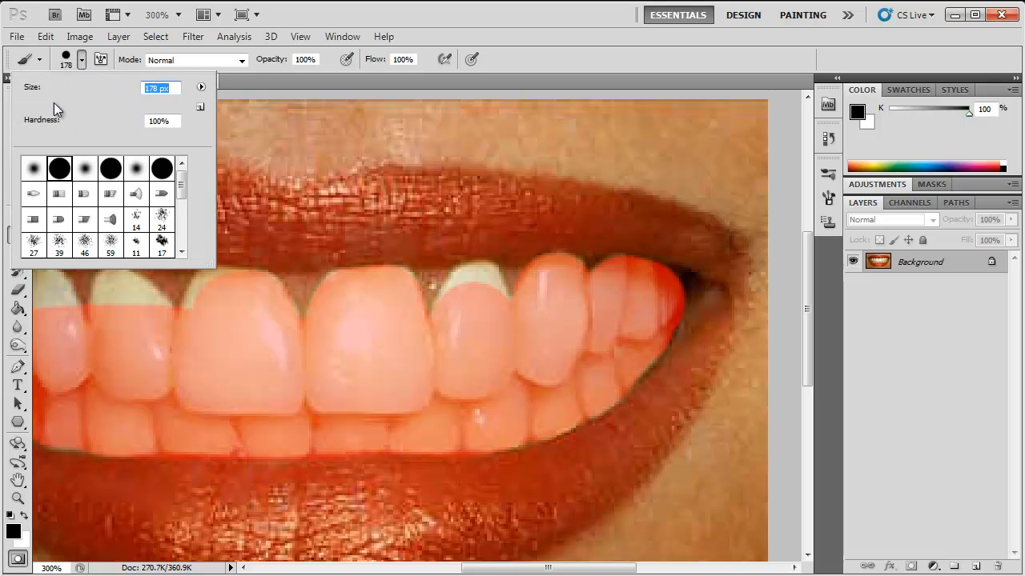
pyautogui.write('16')
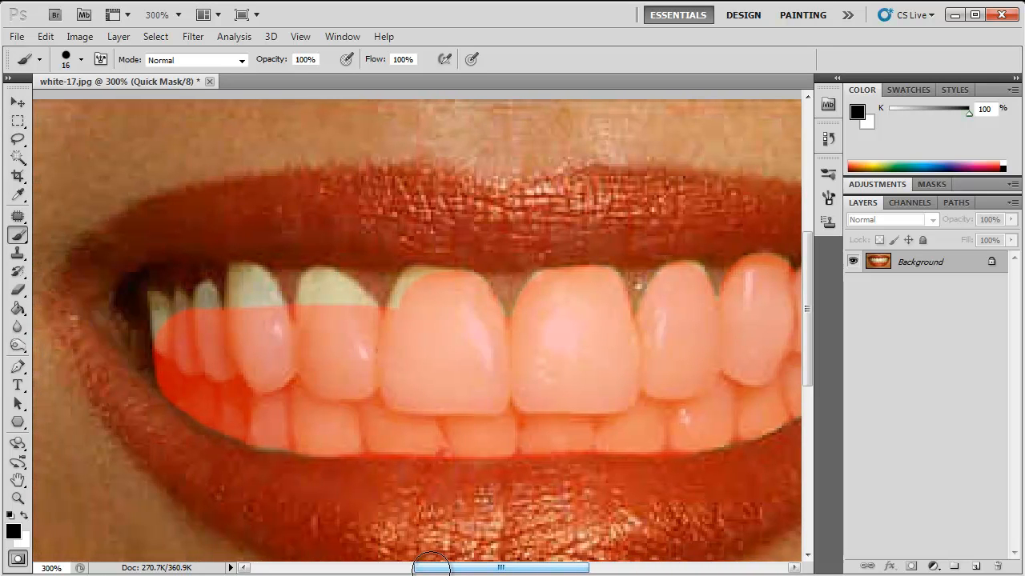
pyautogui.moveTo(592, 394)
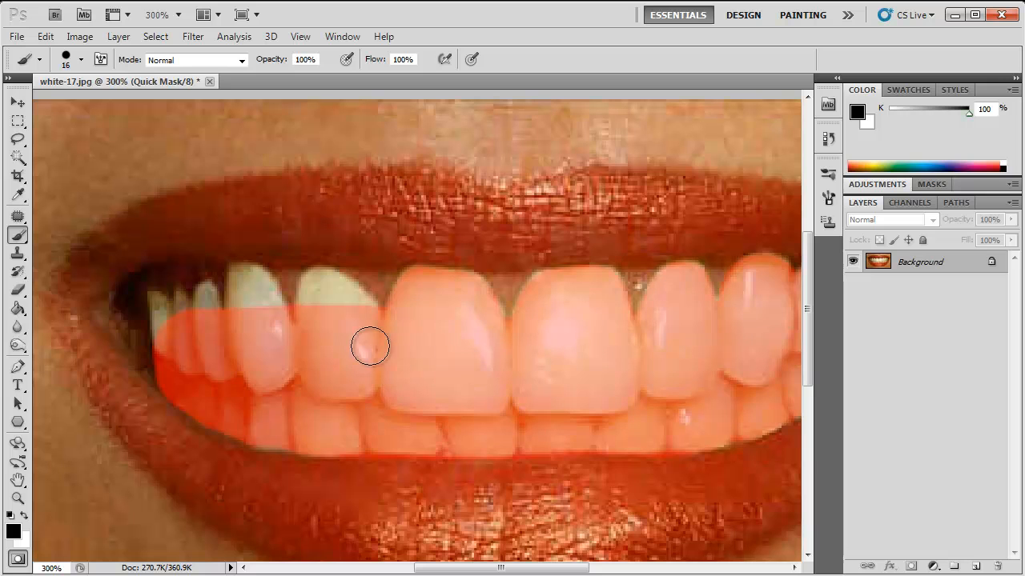
pyautogui.moveTo(370, 346); pyautogui.dragTo(326, 291)
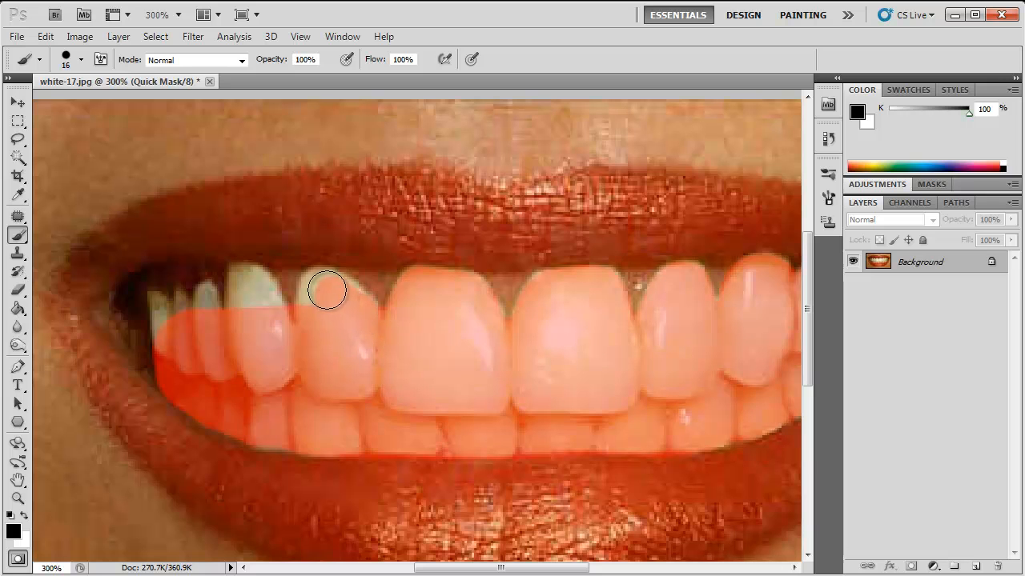
pyautogui.moveTo(317, 288)
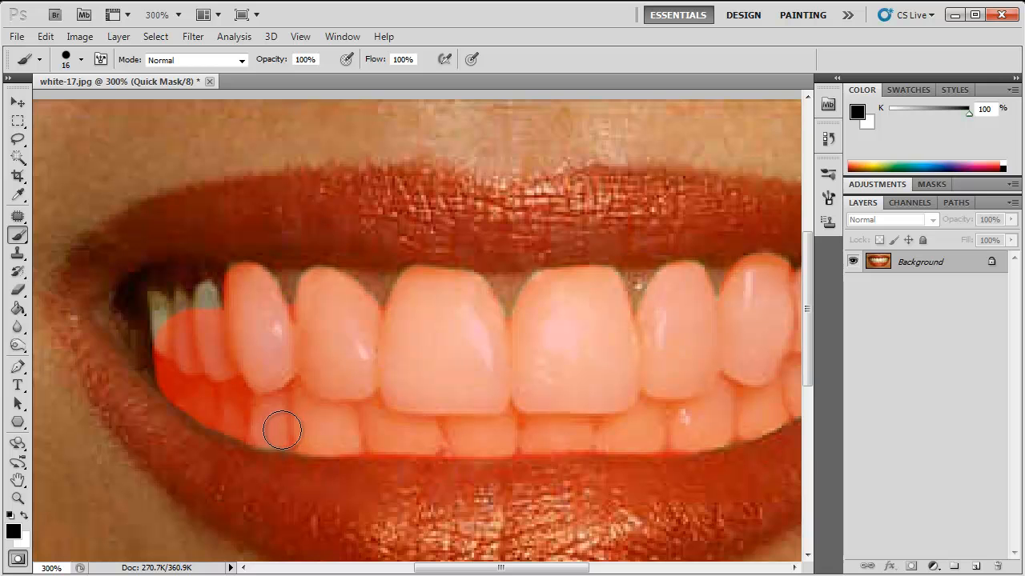
pyautogui.moveTo(64, 113)
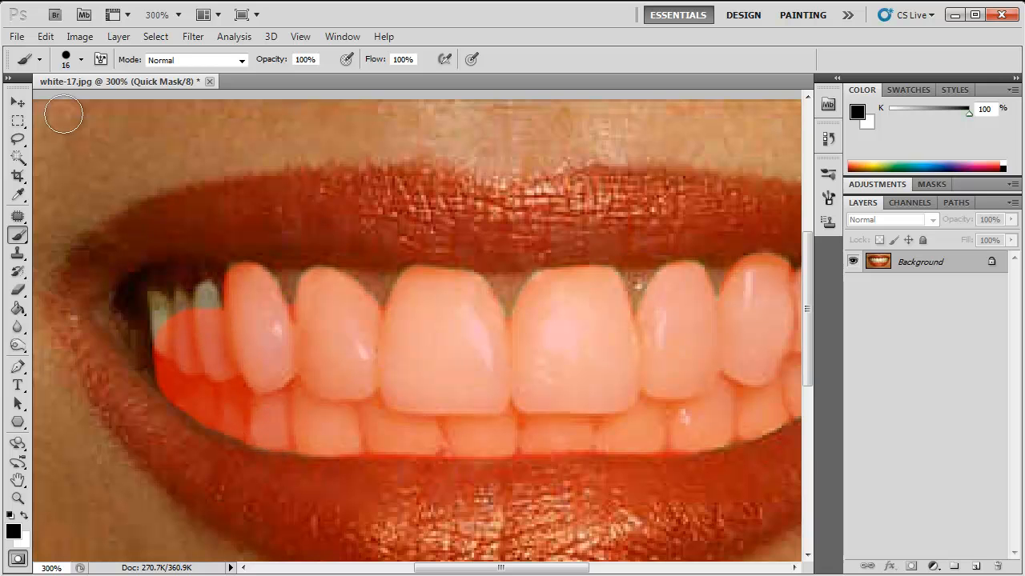
# Mask the small teeth at the left corner of the mouth
pyautogui.click(80, 57)
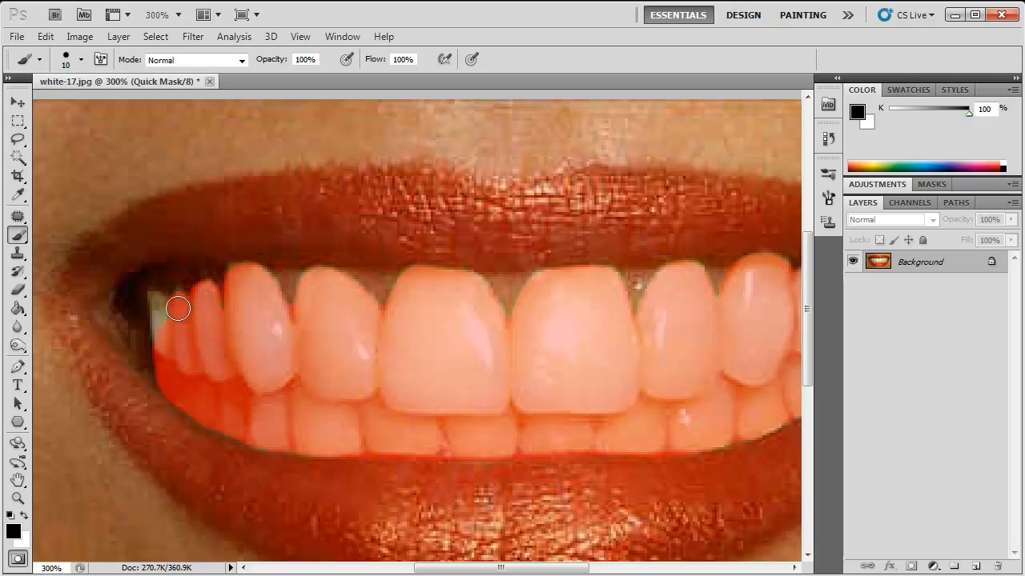
pyautogui.moveTo(178, 307); pyautogui.dragTo(163, 331)
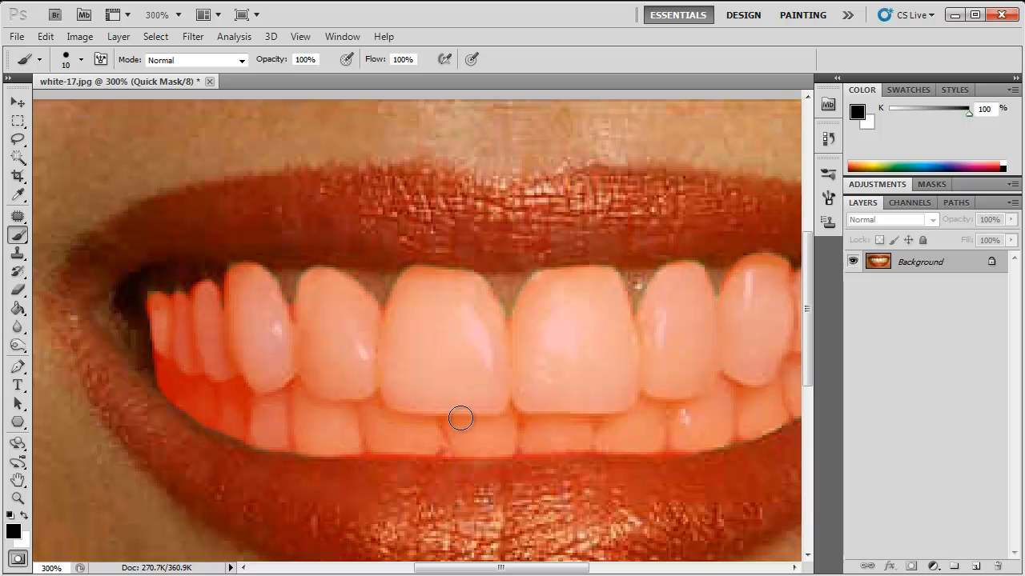
pyautogui.moveTo(466, 423)
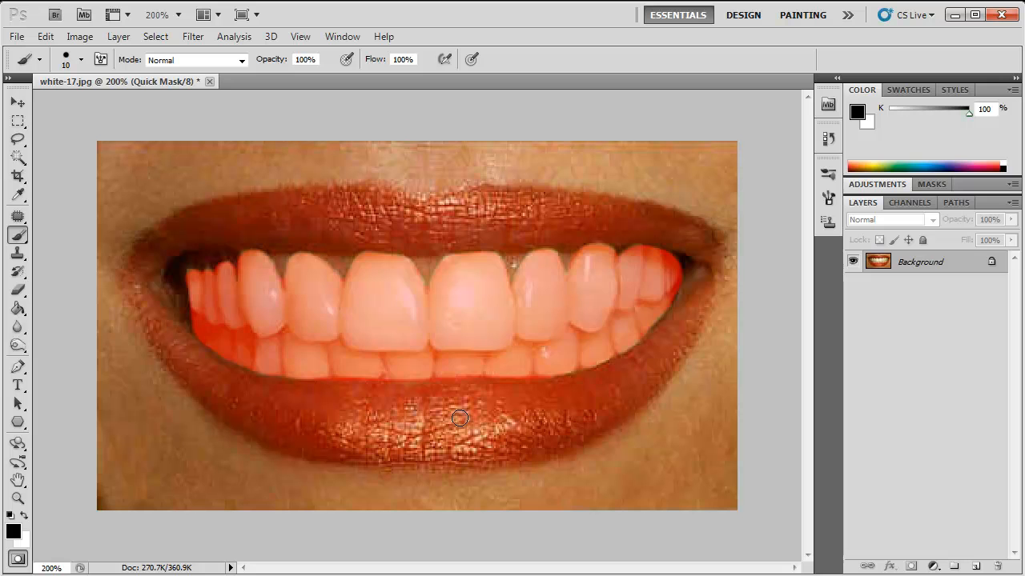
# Exit Quick Mask into a teeth selection and bring up the Select Inverse context menu
pyautogui.press('q')
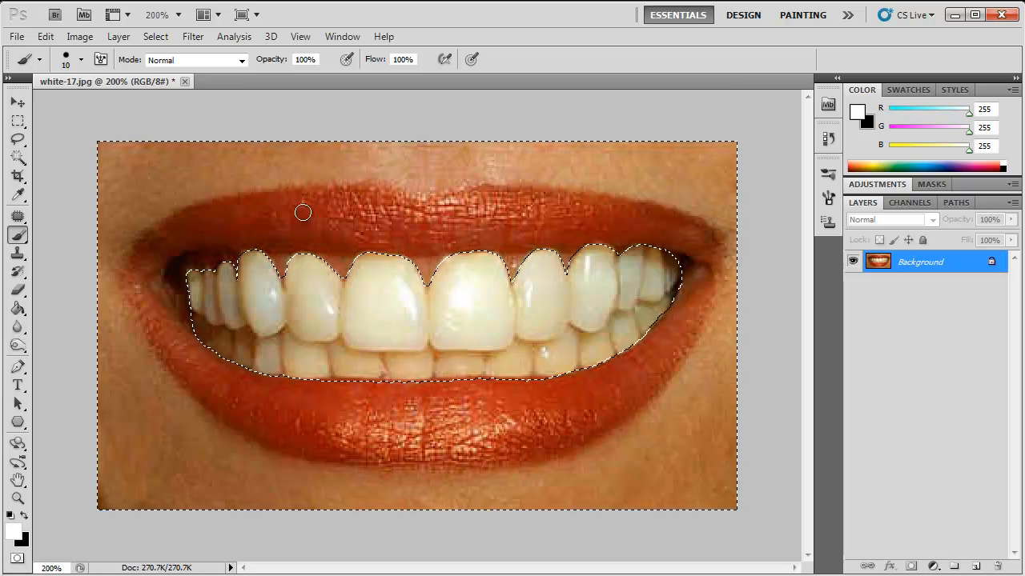
pyautogui.moveTo(421, 433)
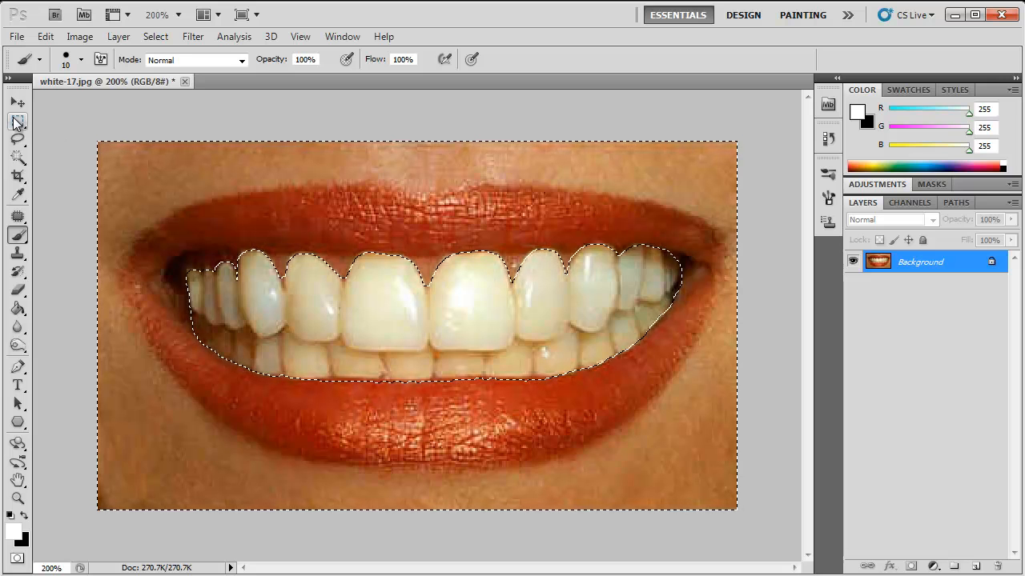
pyautogui.click(18, 121)
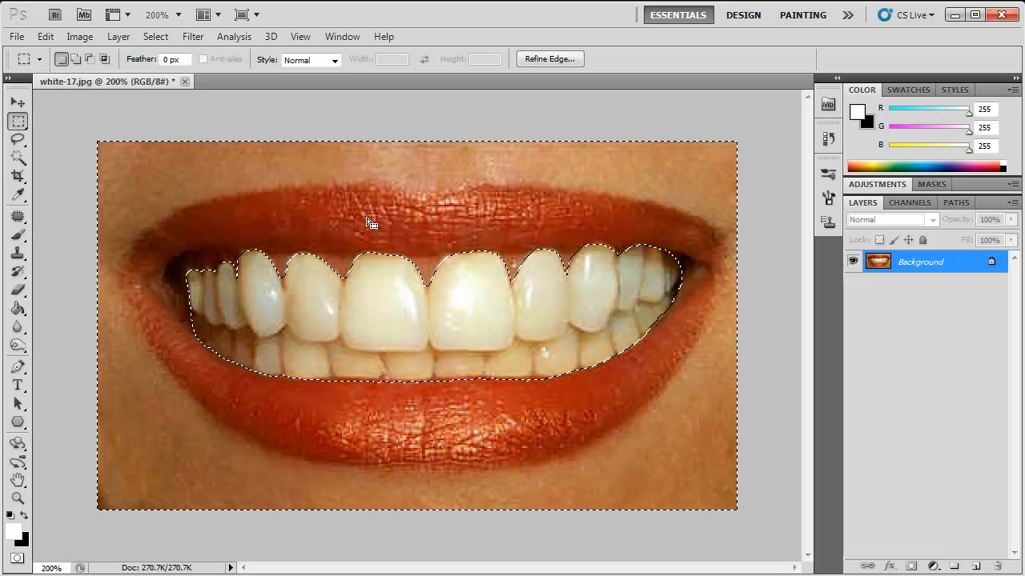
pyautogui.rightClick(368, 225)
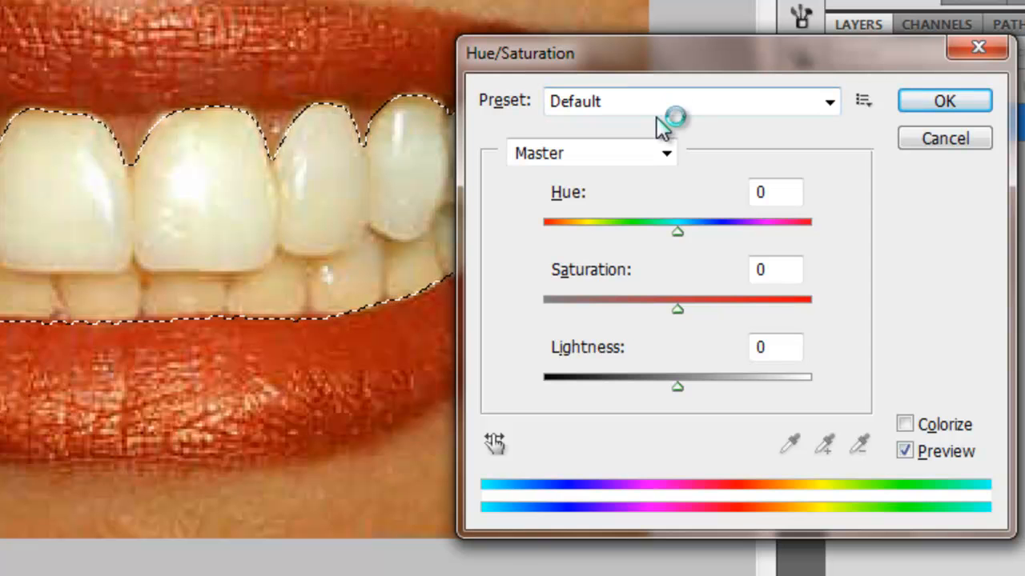
pyautogui.moveTo(681, 317)
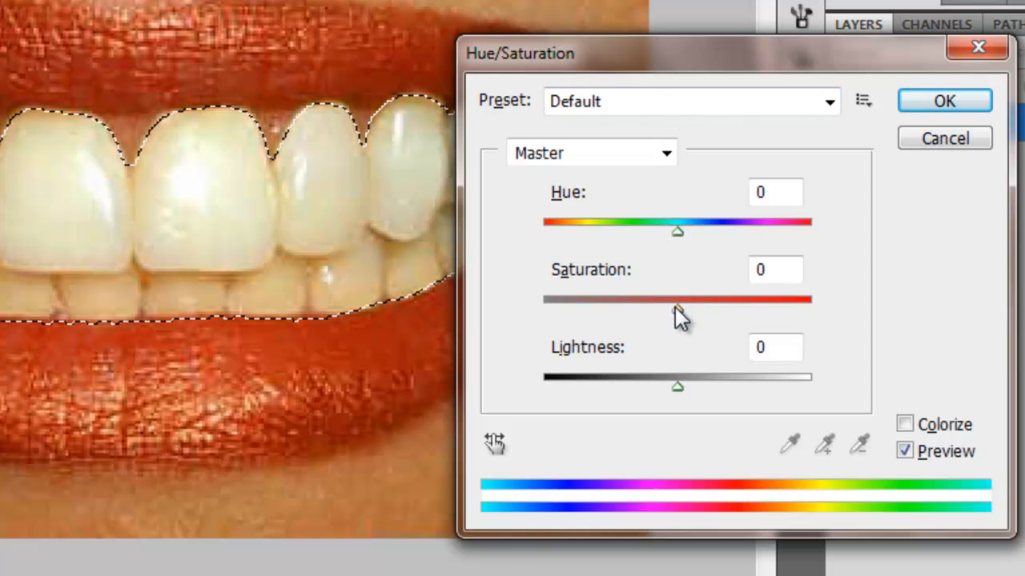
# Set Saturation -100 and Lightness +3 with Colorize off, and apply the Hue/Saturation adjustment
pyautogui.moveTo(677, 299); pyautogui.dragTo(676, 300)
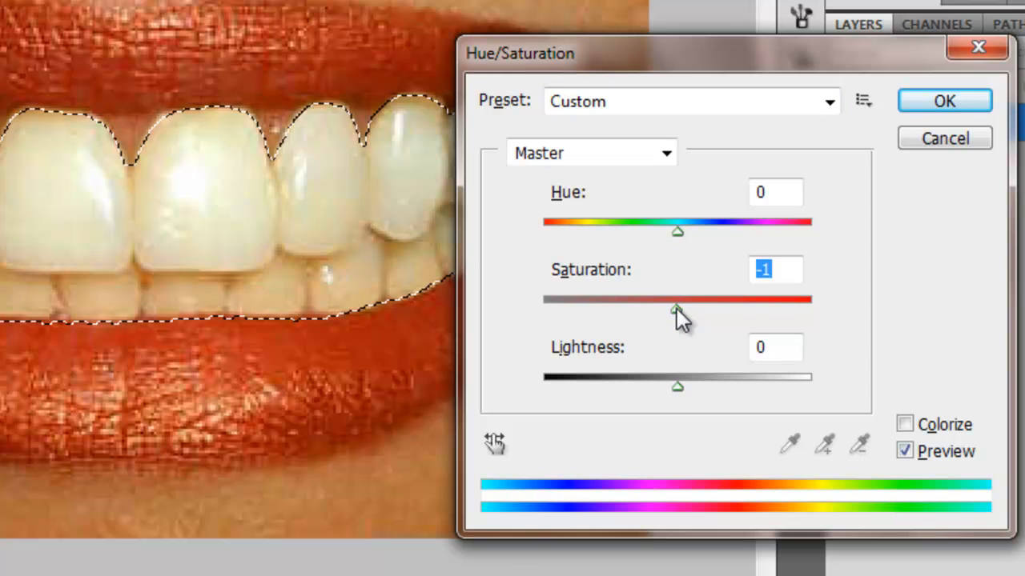
pyautogui.moveTo(676, 301); pyautogui.dragTo(544, 301)
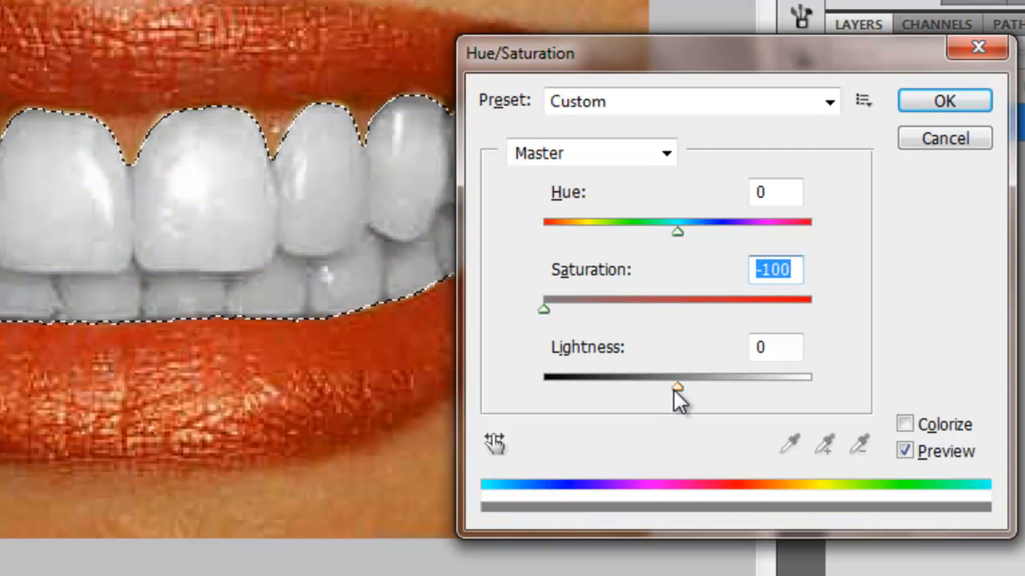
pyautogui.moveTo(677, 389); pyautogui.dragTo(681, 389)
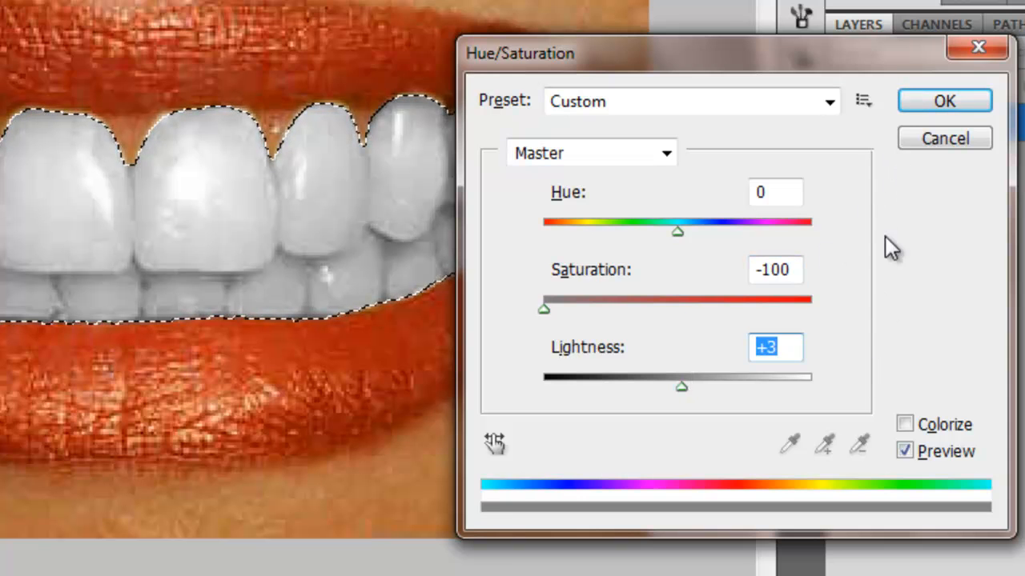
pyautogui.click(903, 425)
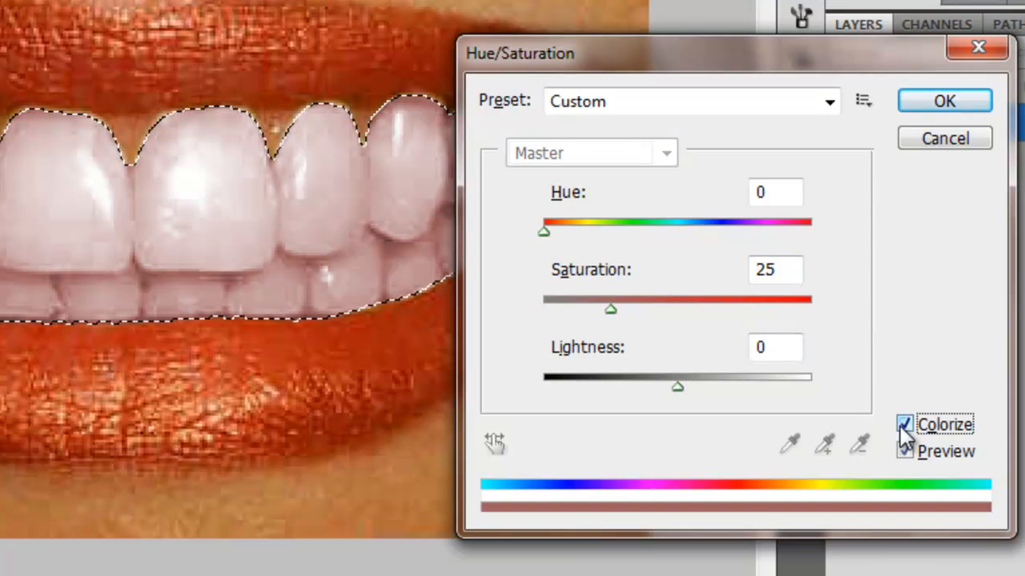
pyautogui.click(944, 99)
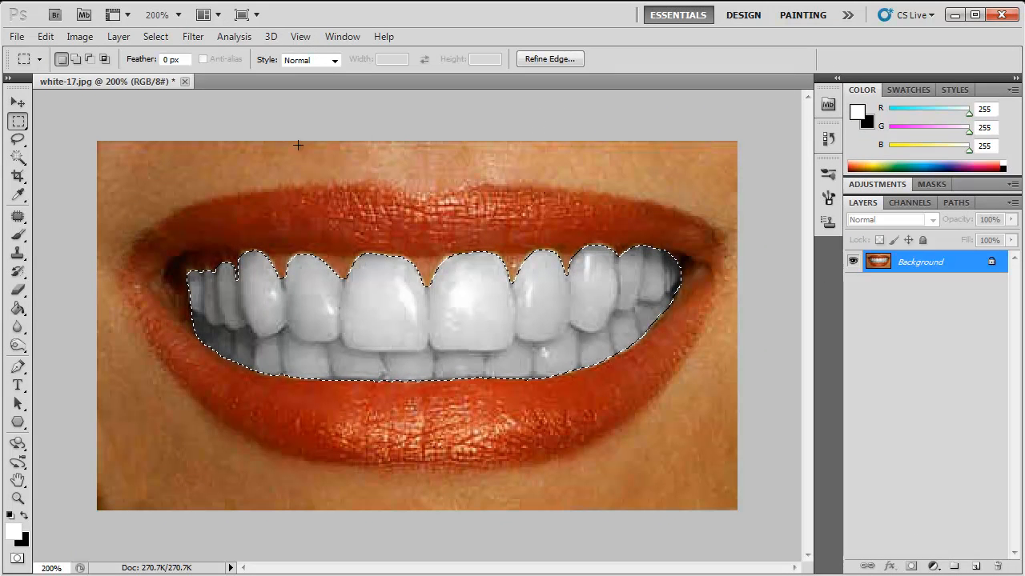
# Bring up Brightness/Contrast from Image > Adjustments and raise brightness and contrast
pyautogui.click(80, 36)
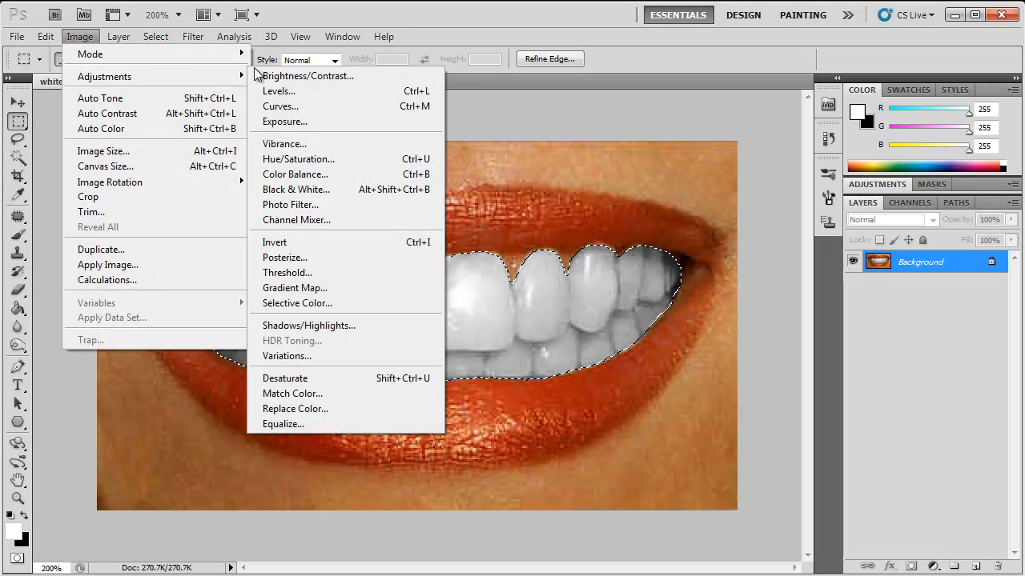
pyautogui.click(307, 75)
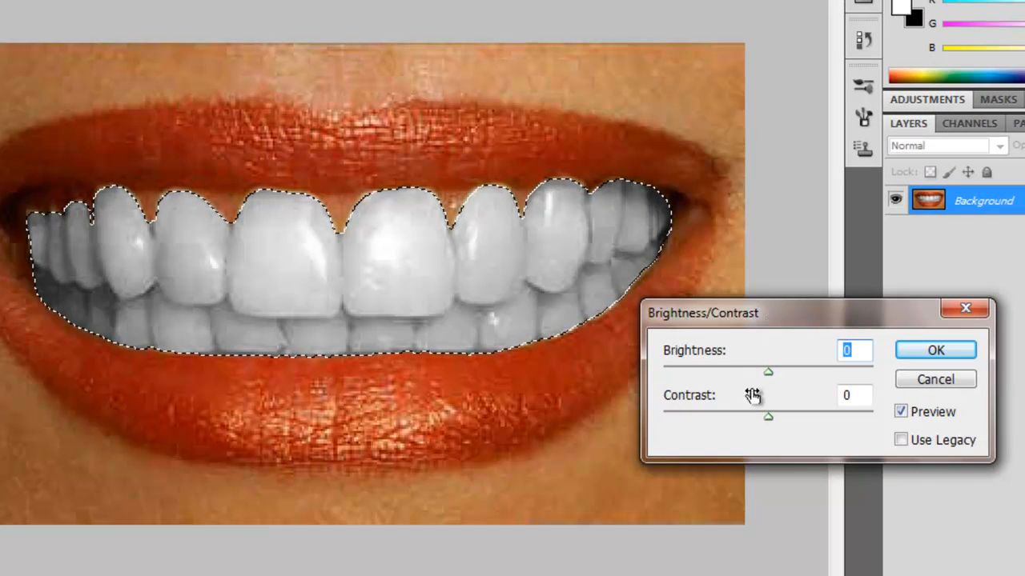
pyautogui.moveTo(767, 371); pyautogui.dragTo(792, 372)
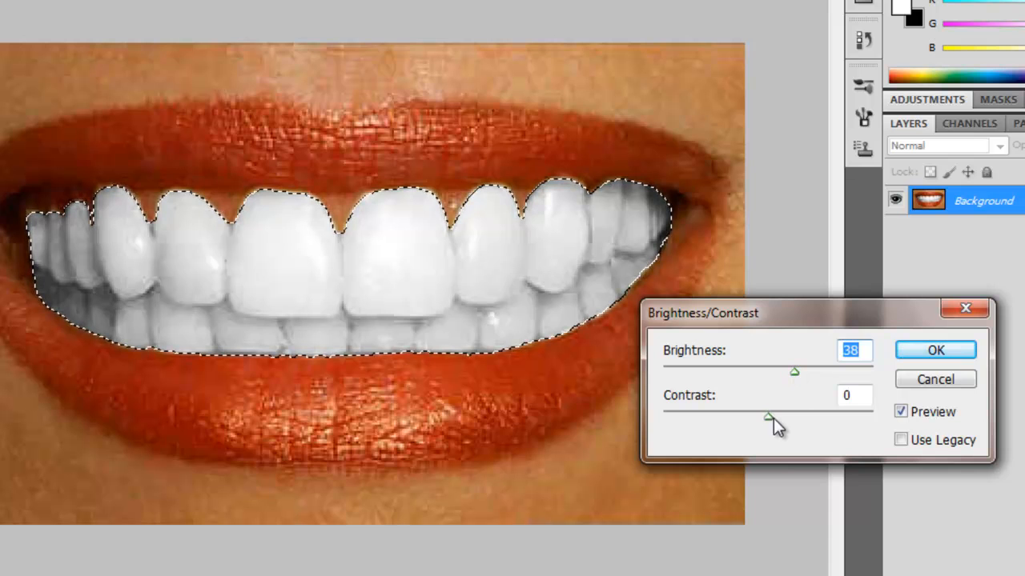
pyautogui.moveTo(767, 416); pyautogui.dragTo(777, 416)
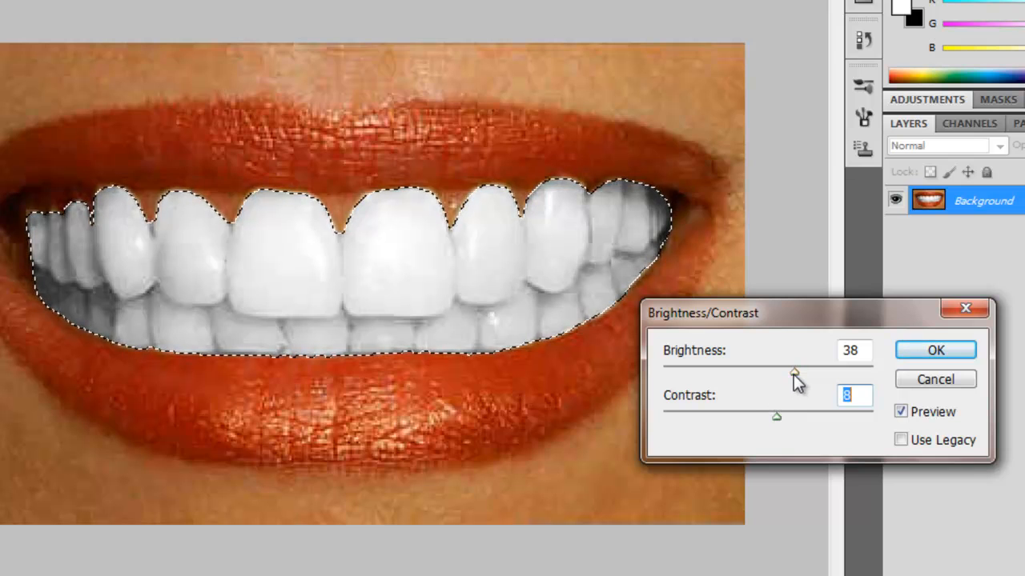
# Fine-tune to Brightness 21 and Contrast 8 and apply the adjustment
pyautogui.moveTo(794, 372); pyautogui.dragTo(791, 371)
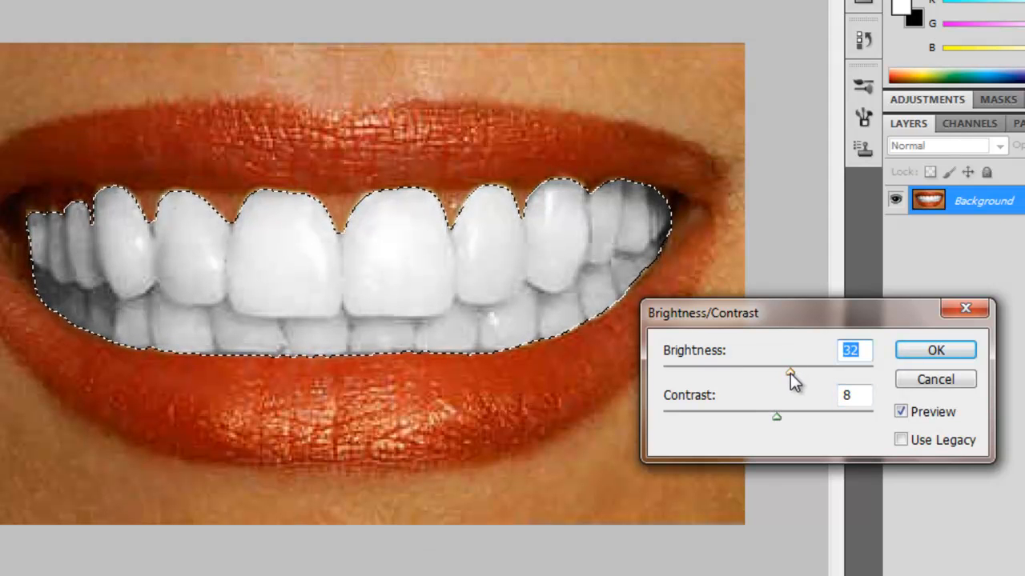
pyautogui.moveTo(791, 372); pyautogui.dragTo(788, 372)
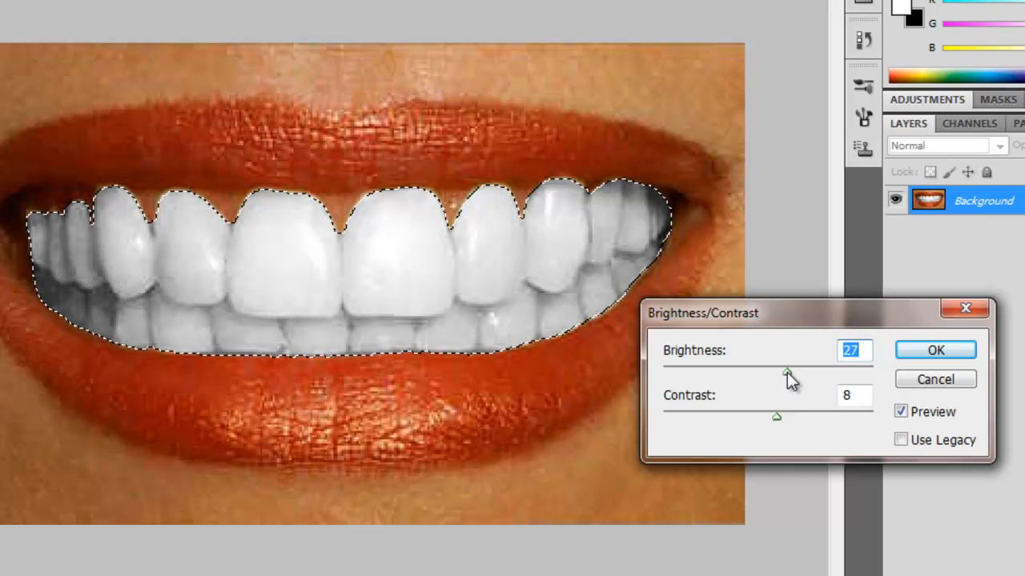
pyautogui.moveTo(788, 371); pyautogui.dragTo(782, 372)
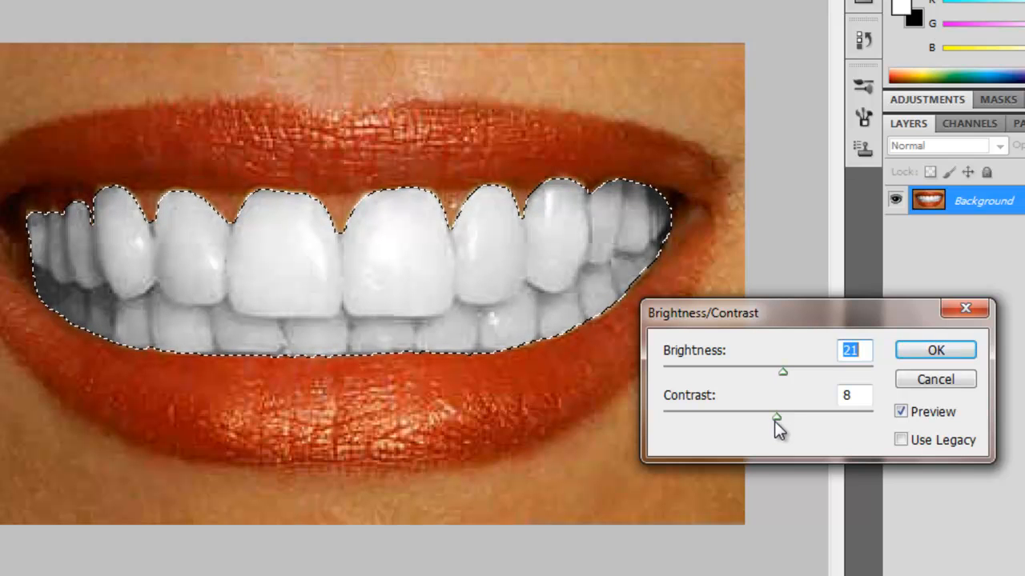
pyautogui.moveTo(783, 416); pyautogui.dragTo(775, 416)
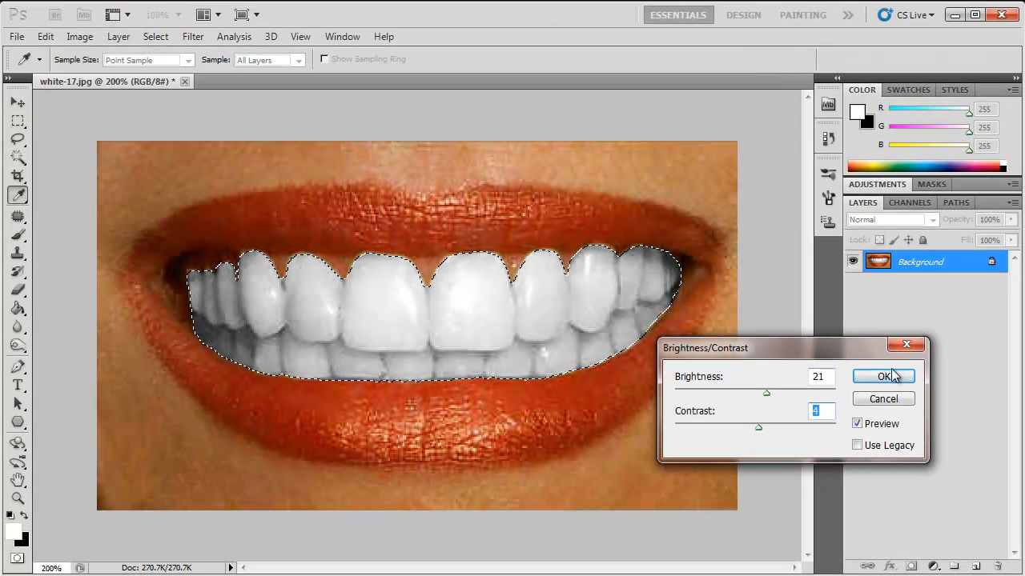
pyautogui.click(884, 376)
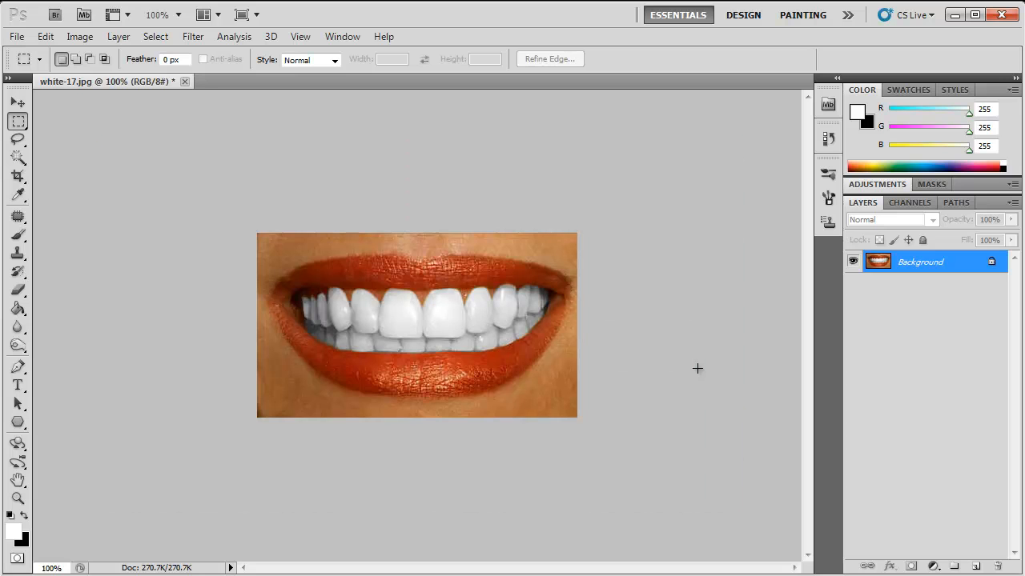
# Review the History panel, stepping back to the original yellow teeth and returning to the whitened state
pyautogui.click(830, 141)
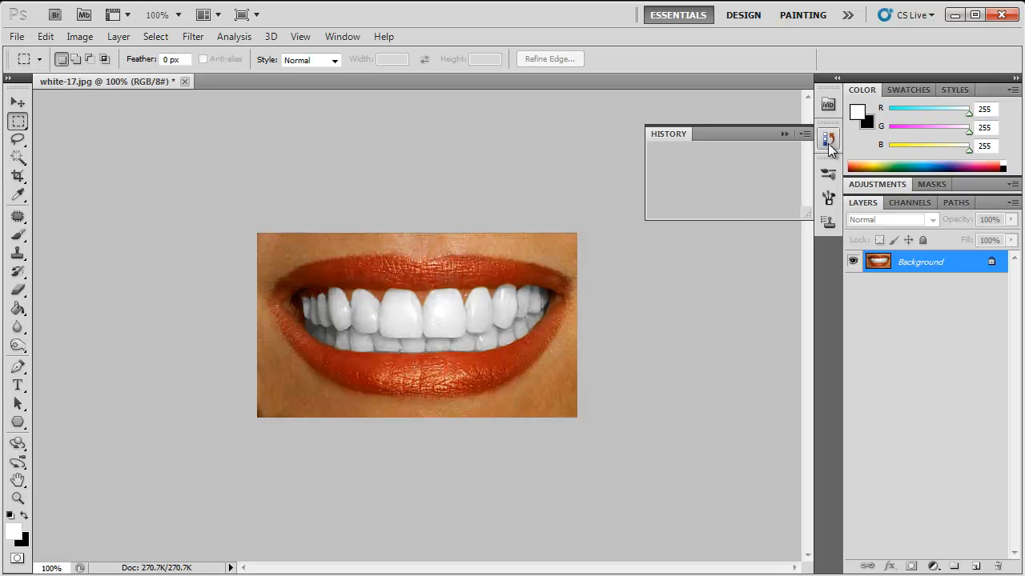
pyautogui.click(830, 138)
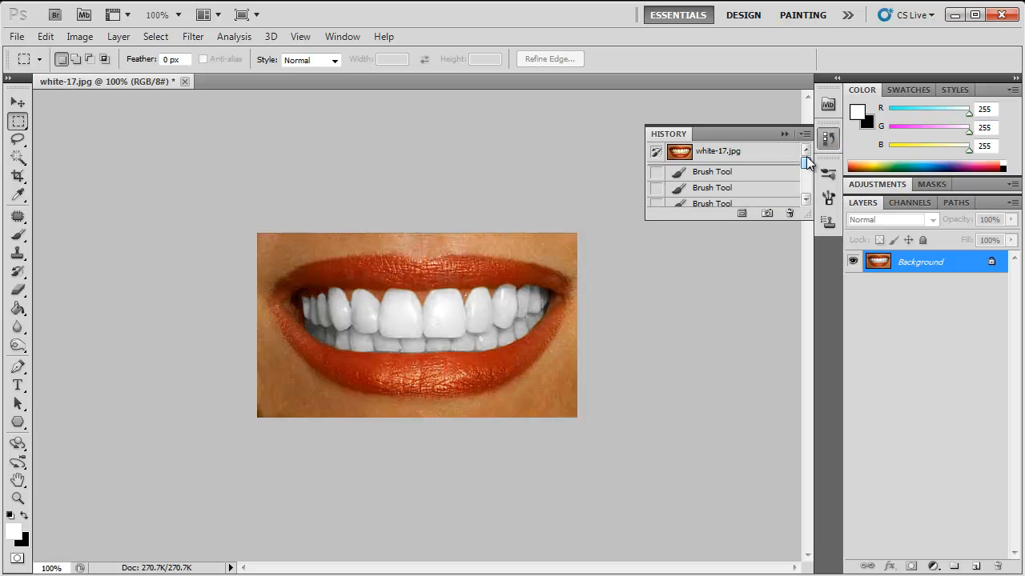
pyautogui.click(718, 151)
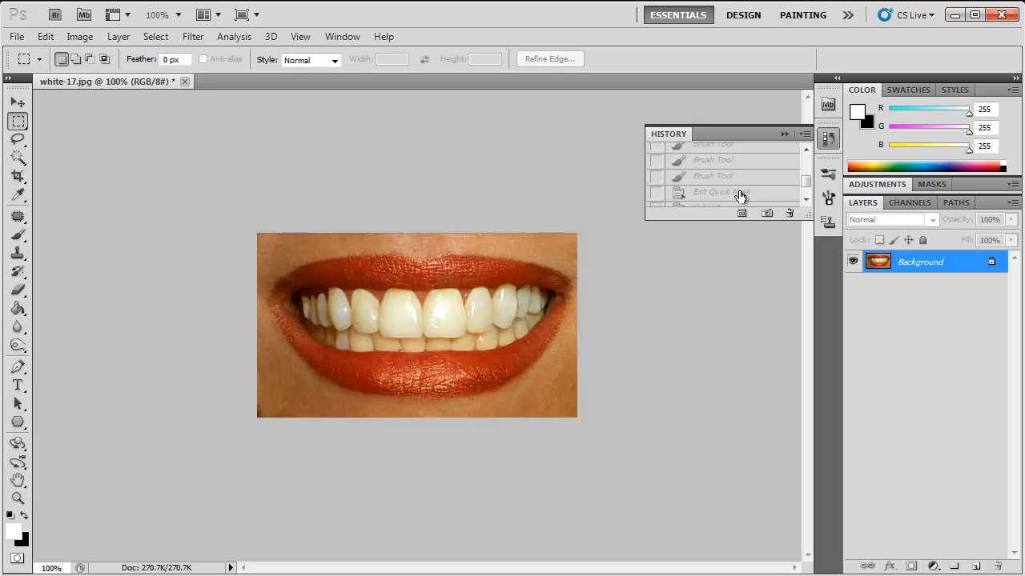
pyautogui.scroll(-3)
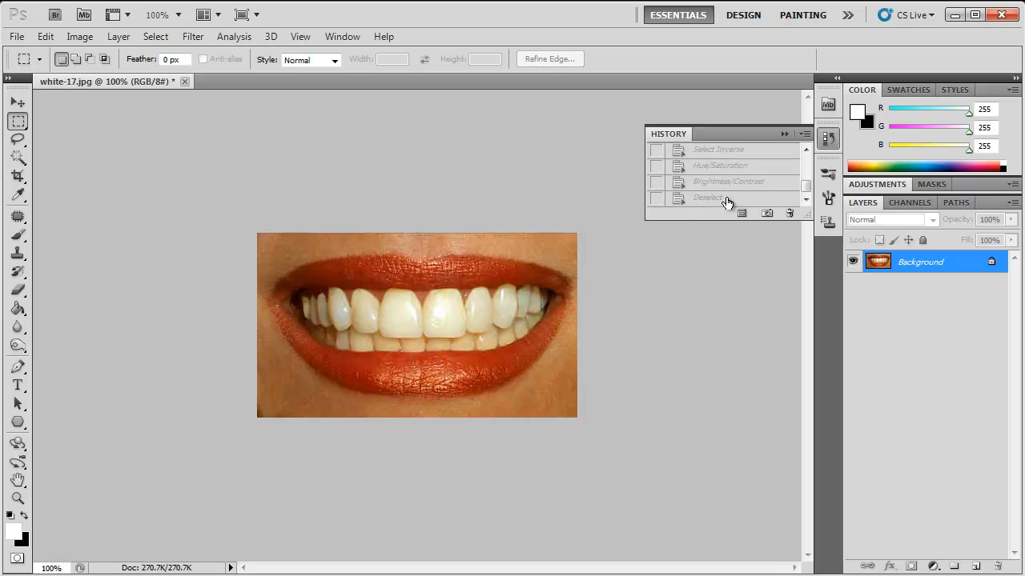
pyautogui.moveTo(714, 202)
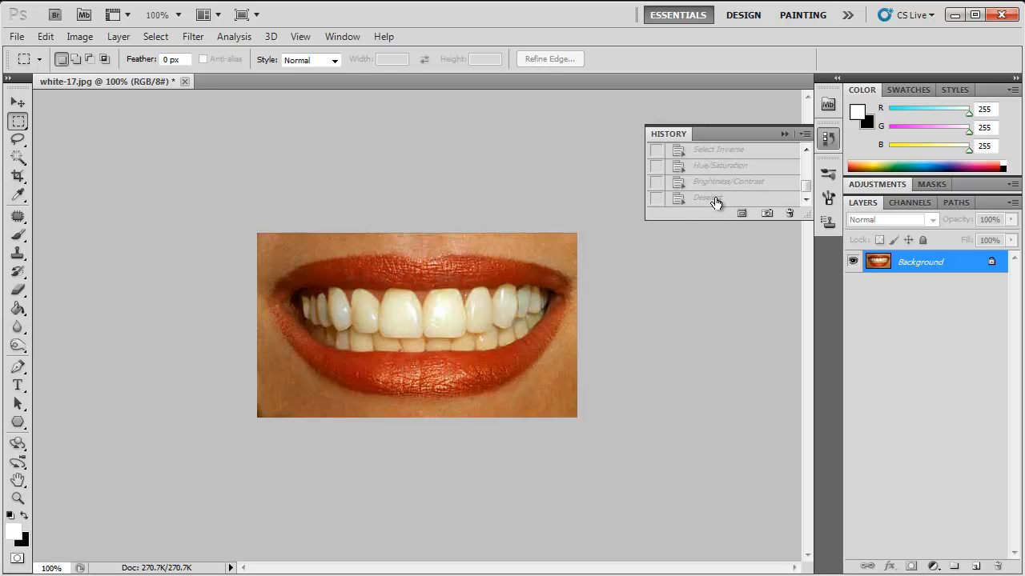
pyautogui.click(711, 199)
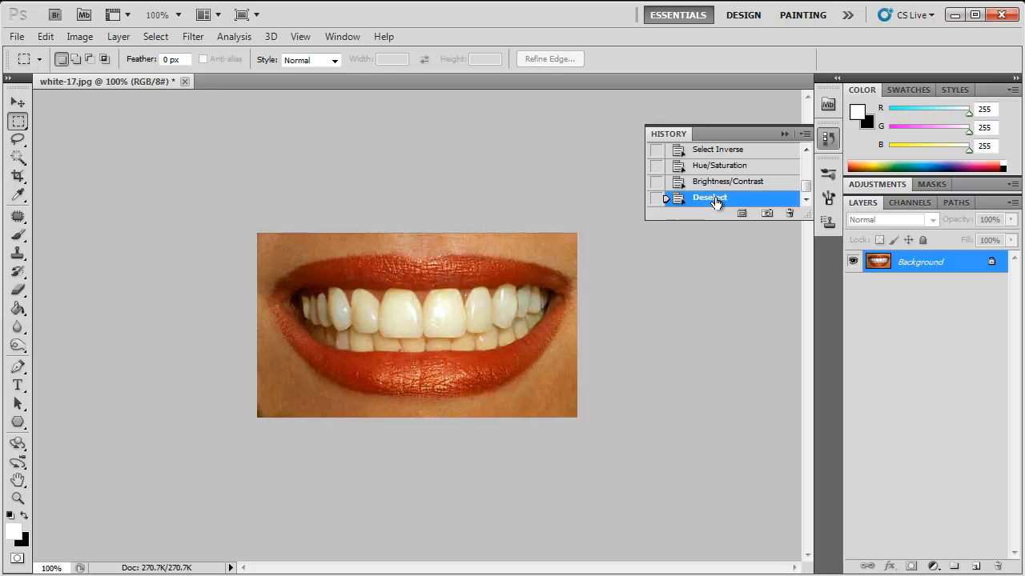